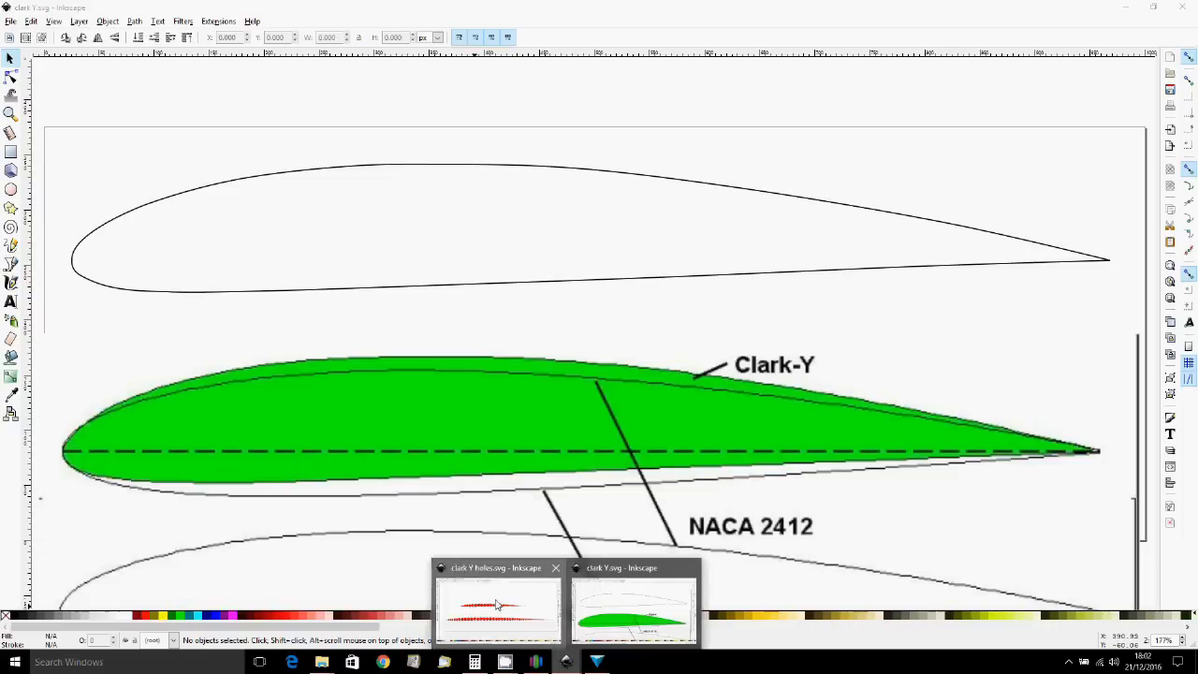
- Switch from Inkscape to the blank Autodesk 123D Design workspace
click(496, 608)
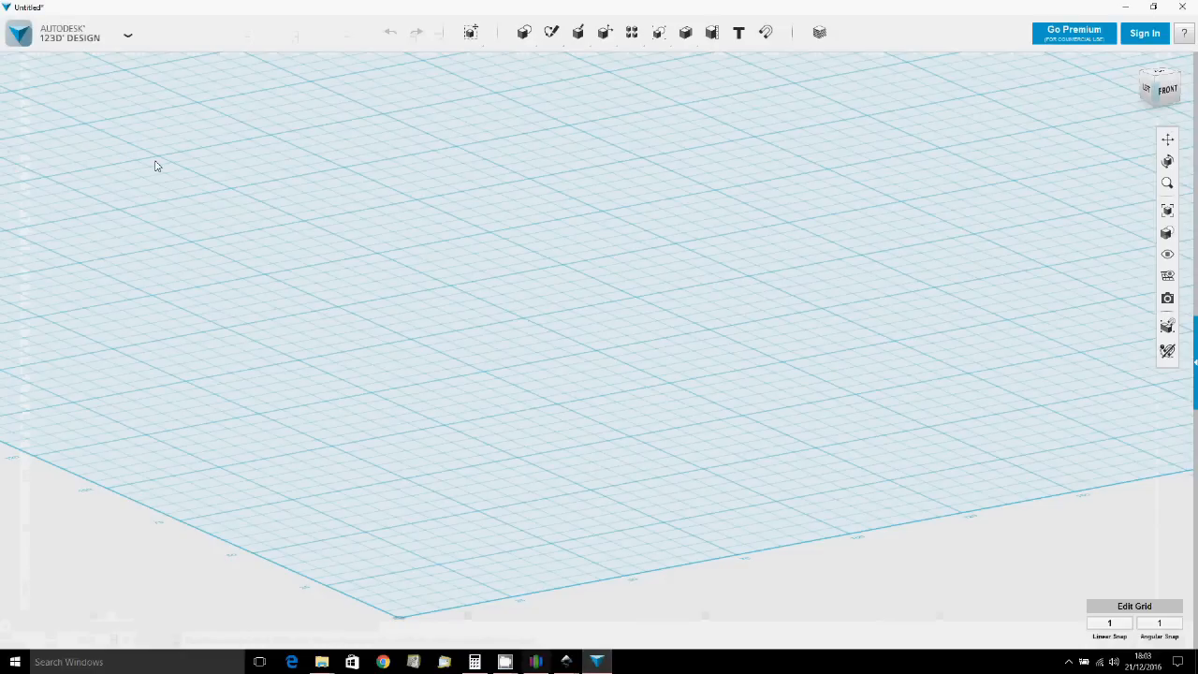
- Import 'clark Y holes.svg' as a sketch with Inkscape selected as the source
click(19, 33)
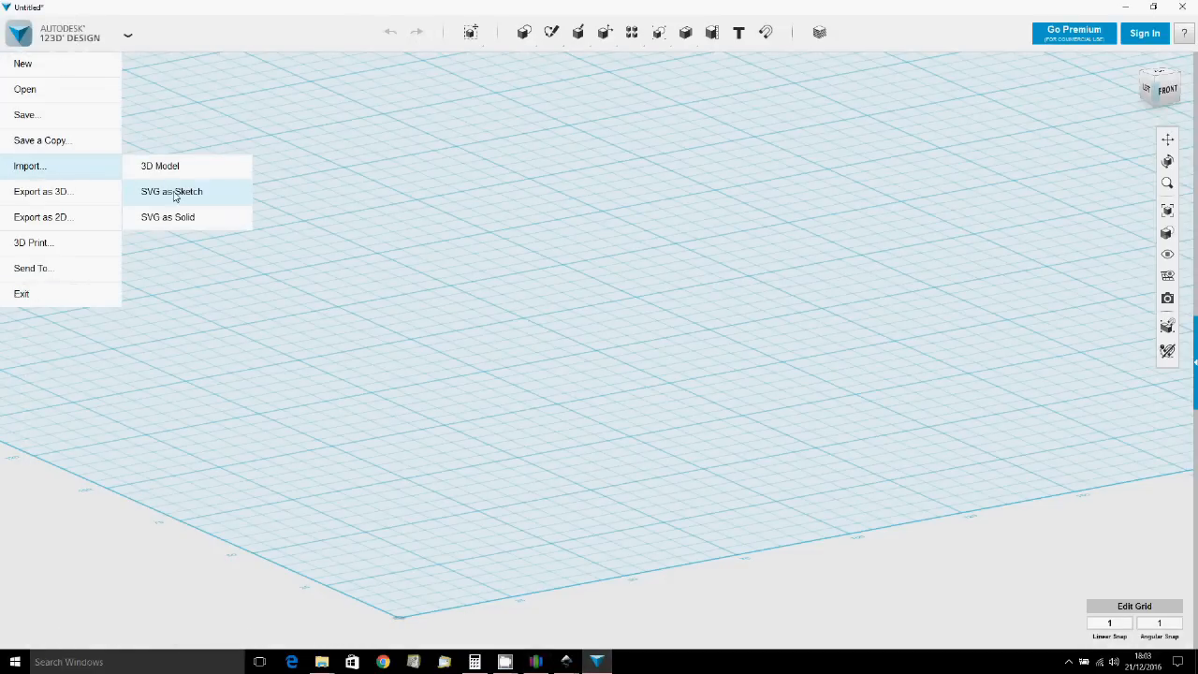
click(171, 191)
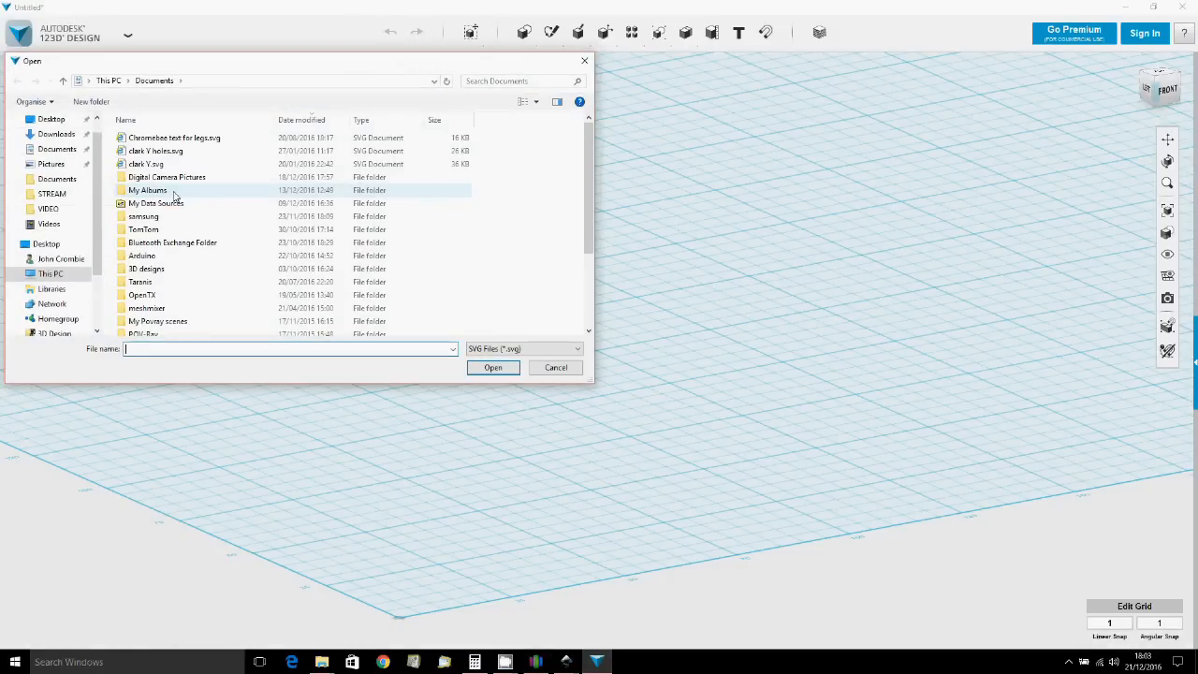
click(155, 151)
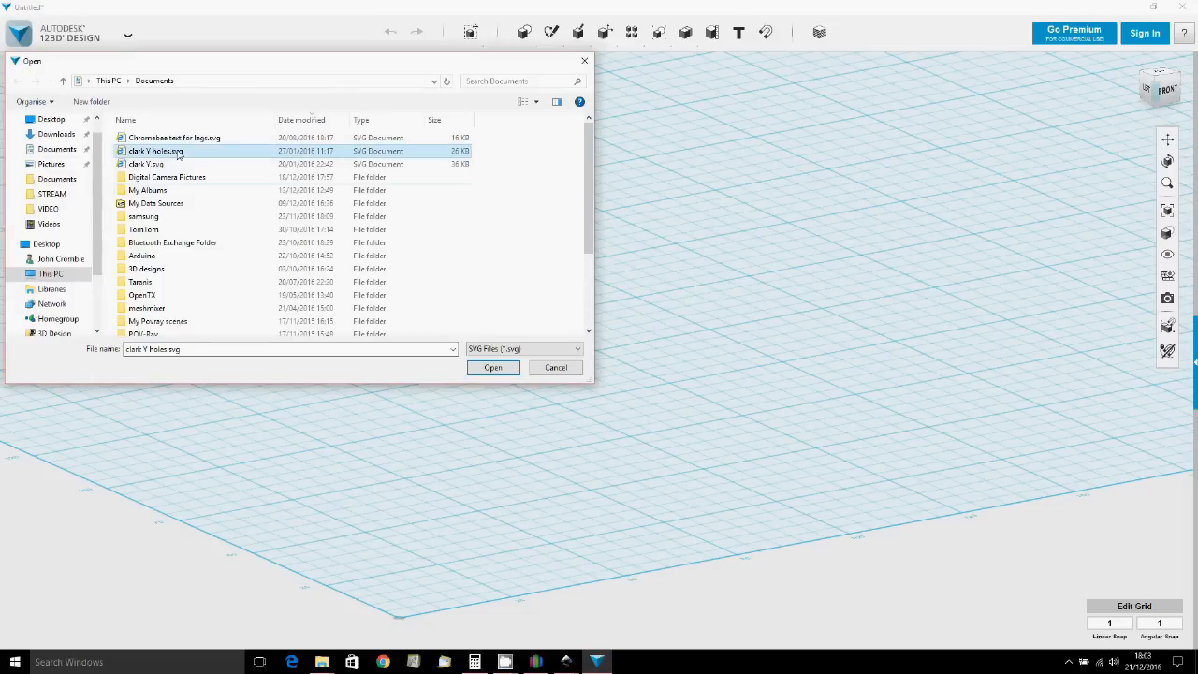
click(492, 366)
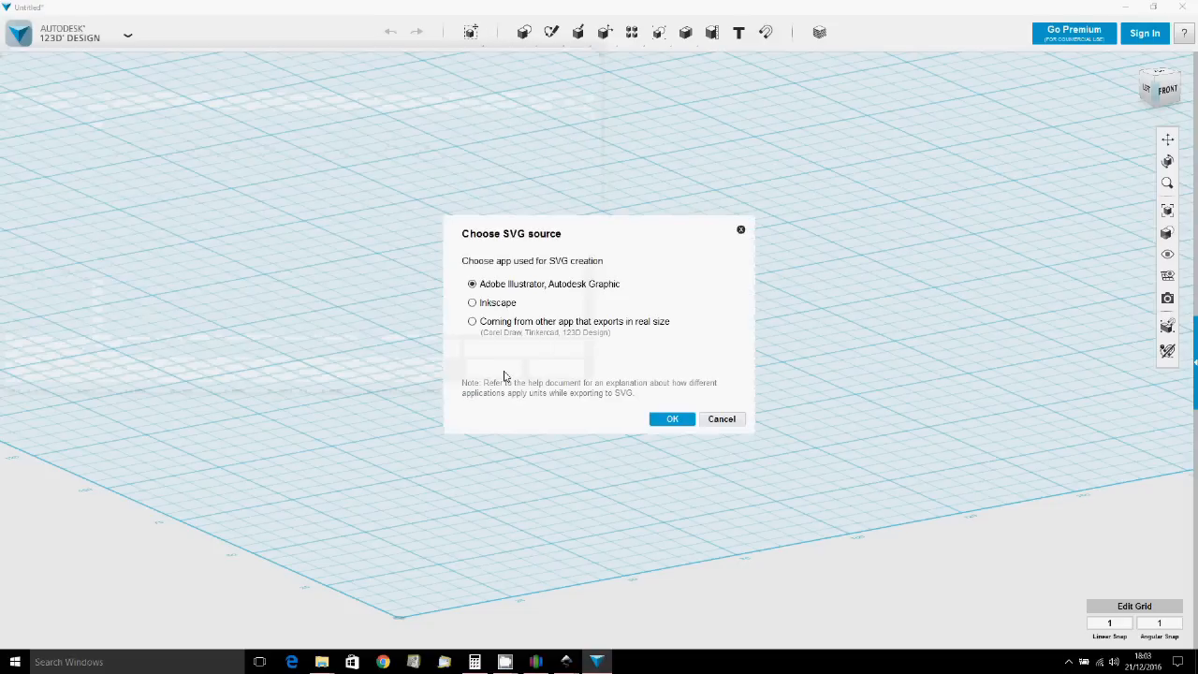
click(473, 303)
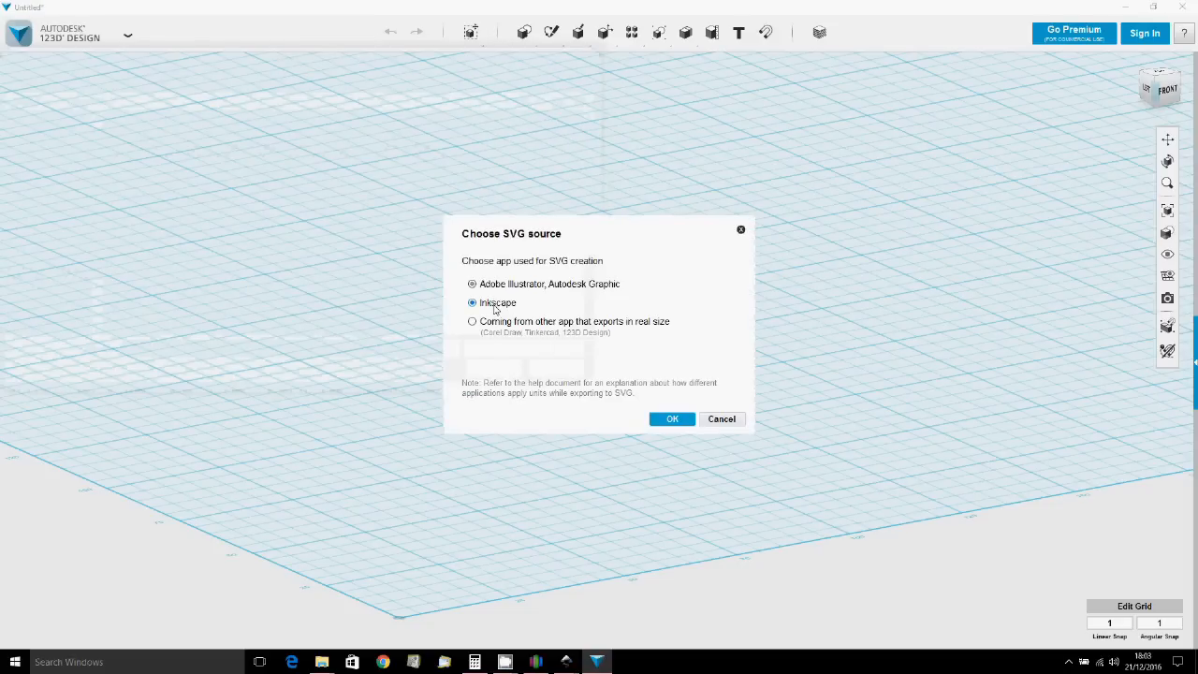
click(671, 418)
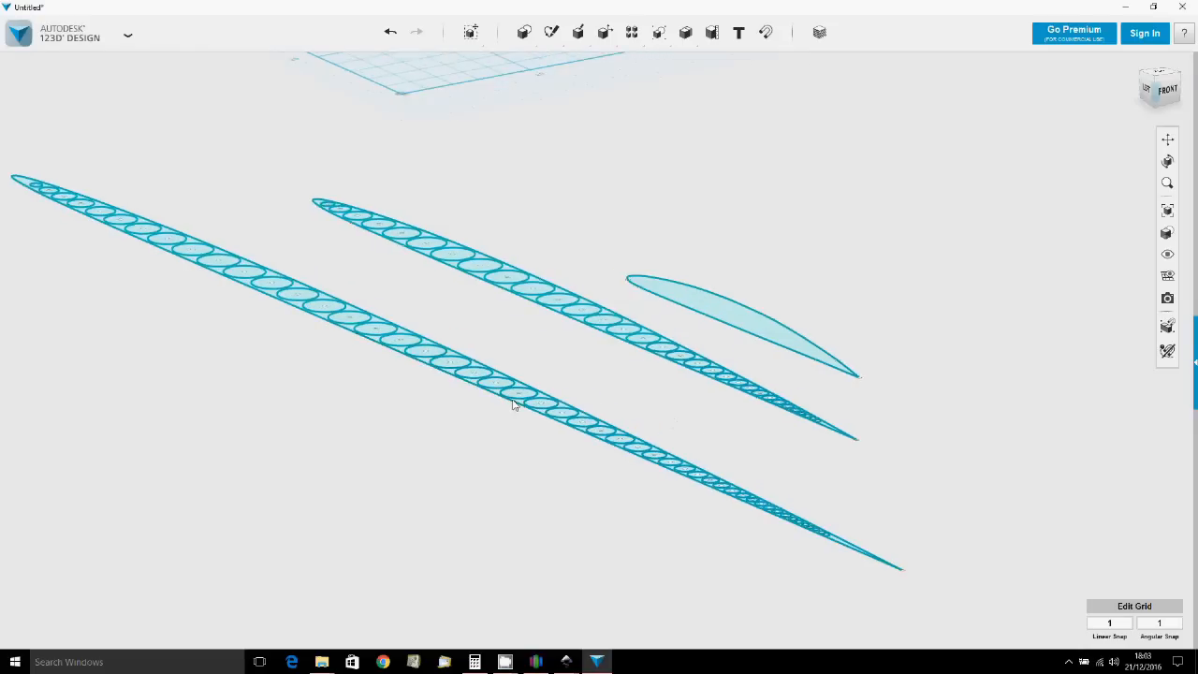
- Extrude the two holed rib sketches into solid ribs, leaving the plain airfoil flat
scroll(up, 3)
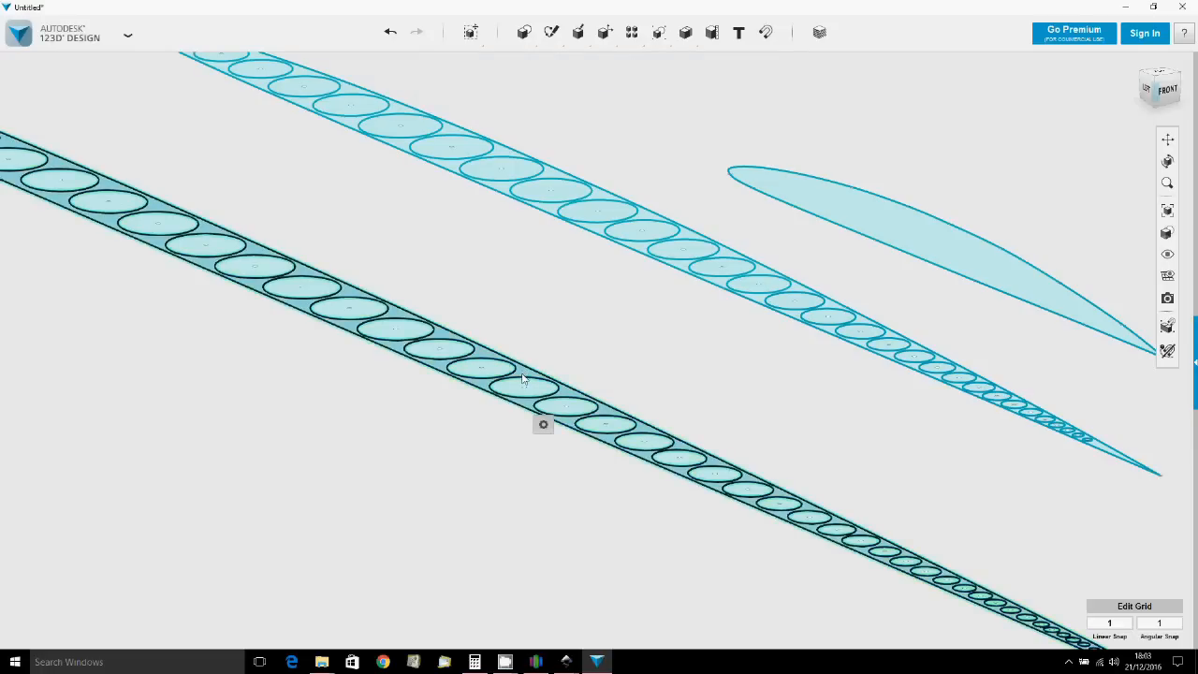
click(542, 424)
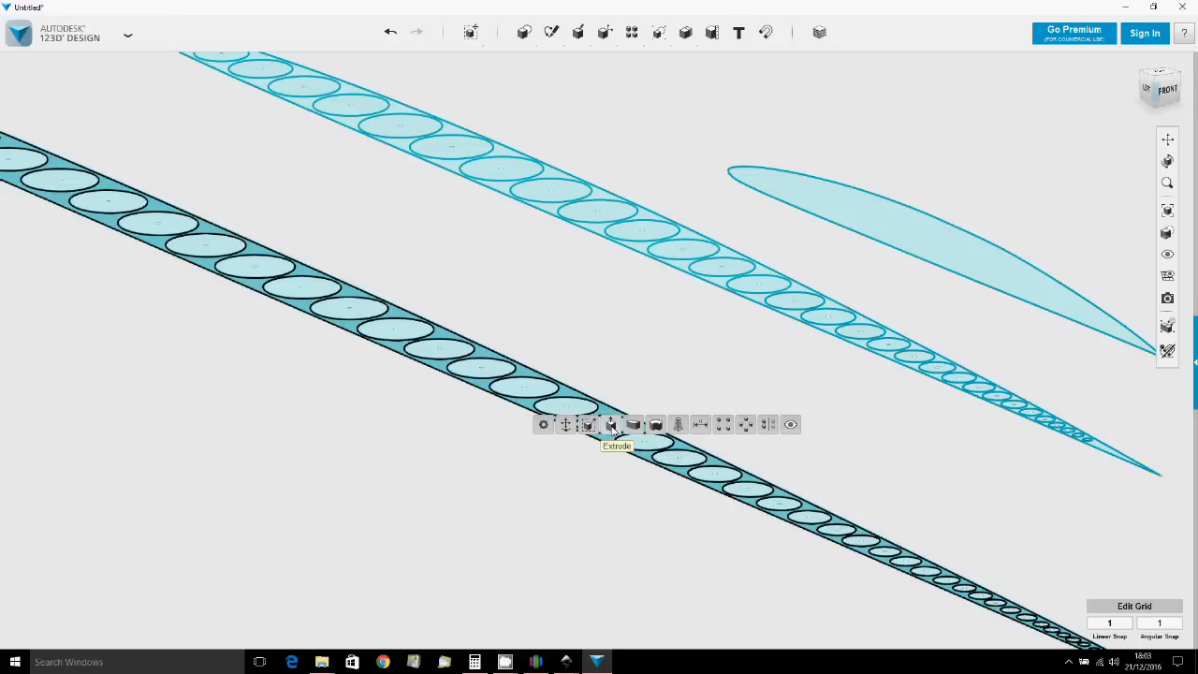
click(611, 424)
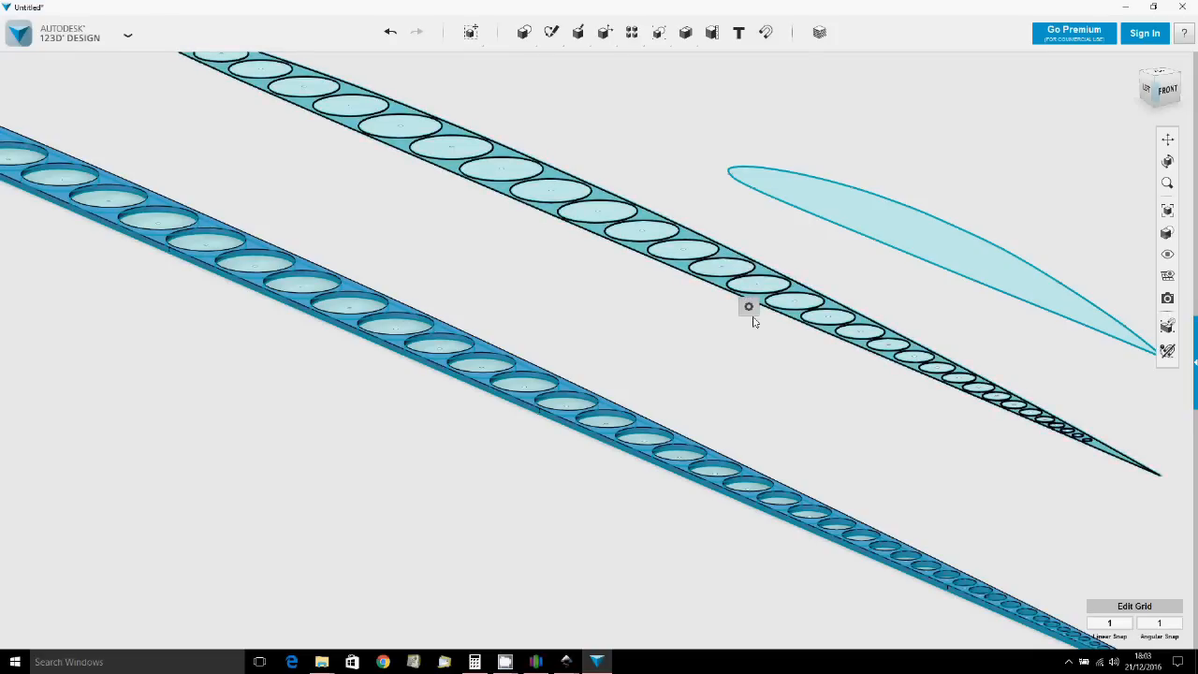
click(749, 306)
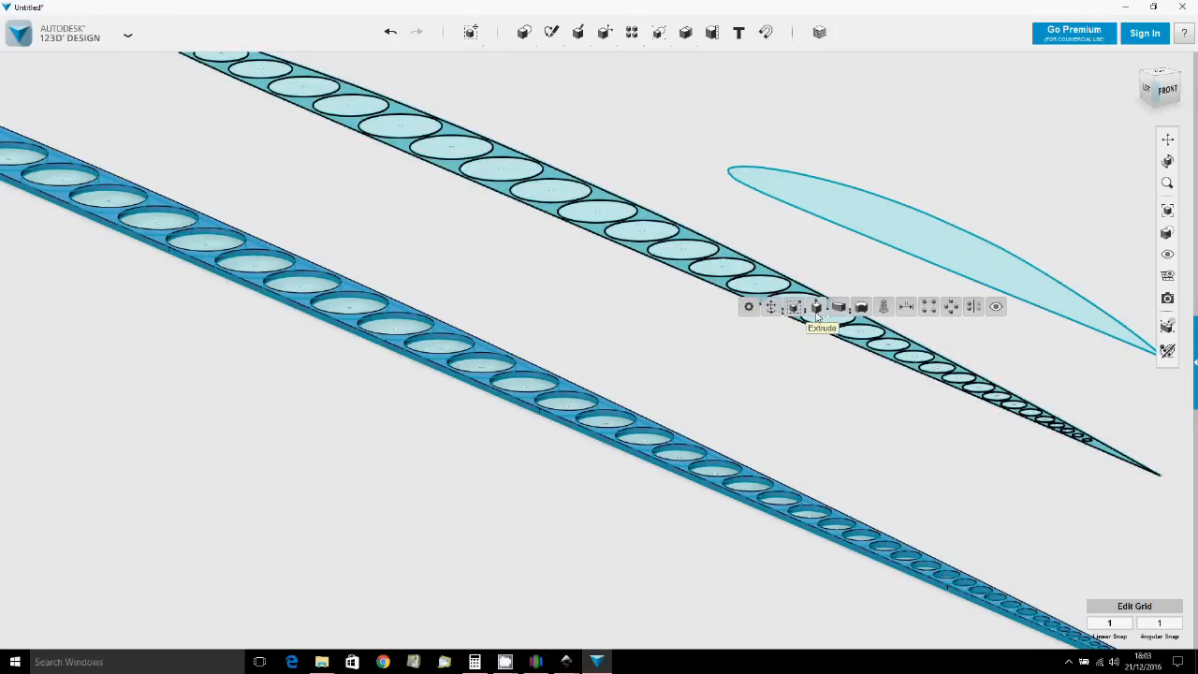
click(817, 307)
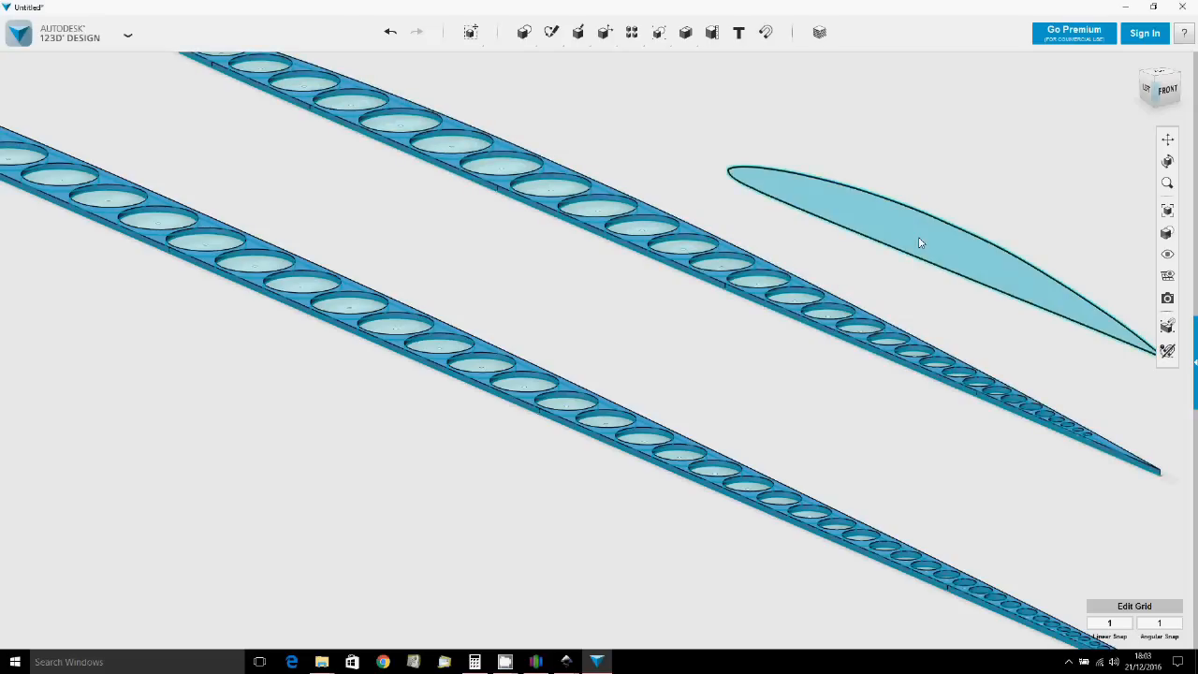
- Select the airfoil outline sketch and open its action menu
click(920, 241)
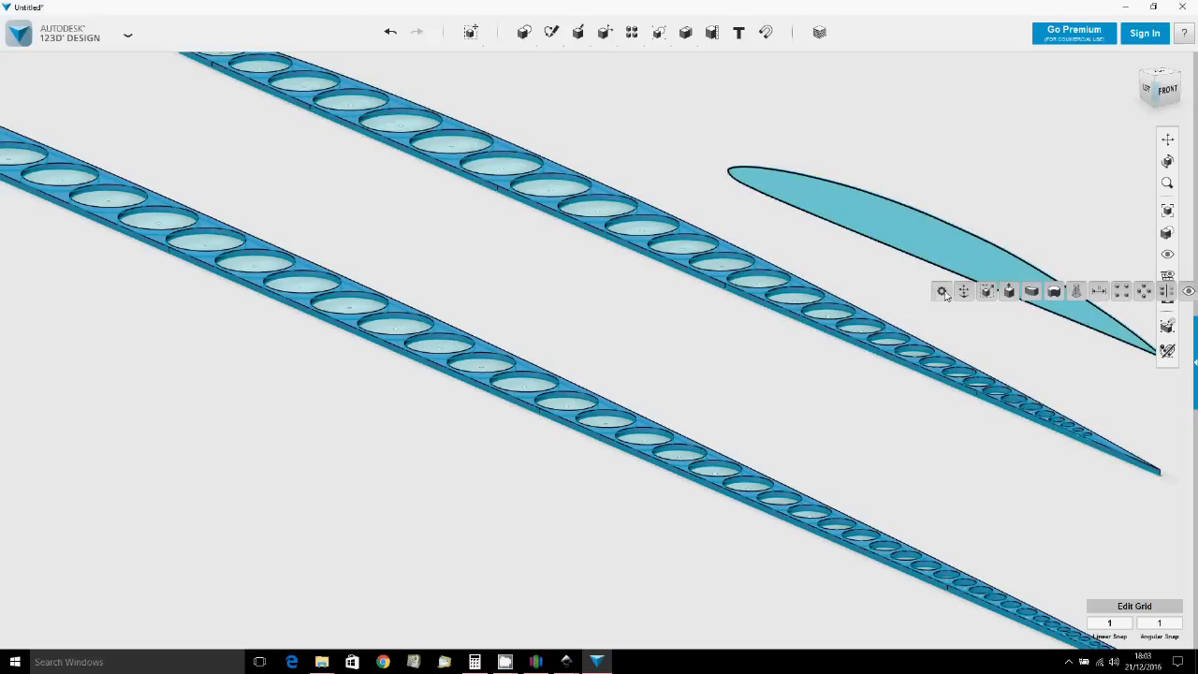
click(1009, 290)
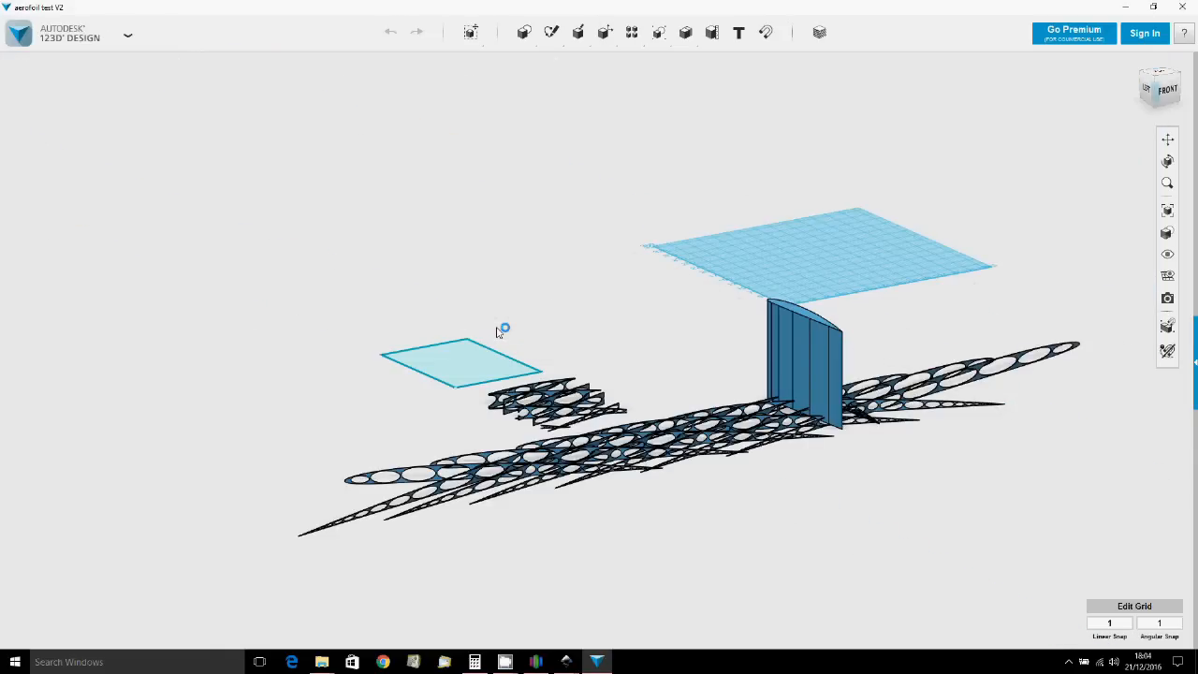
- Switch to the top view to see the criss-crossed rib layout
click(824, 437)
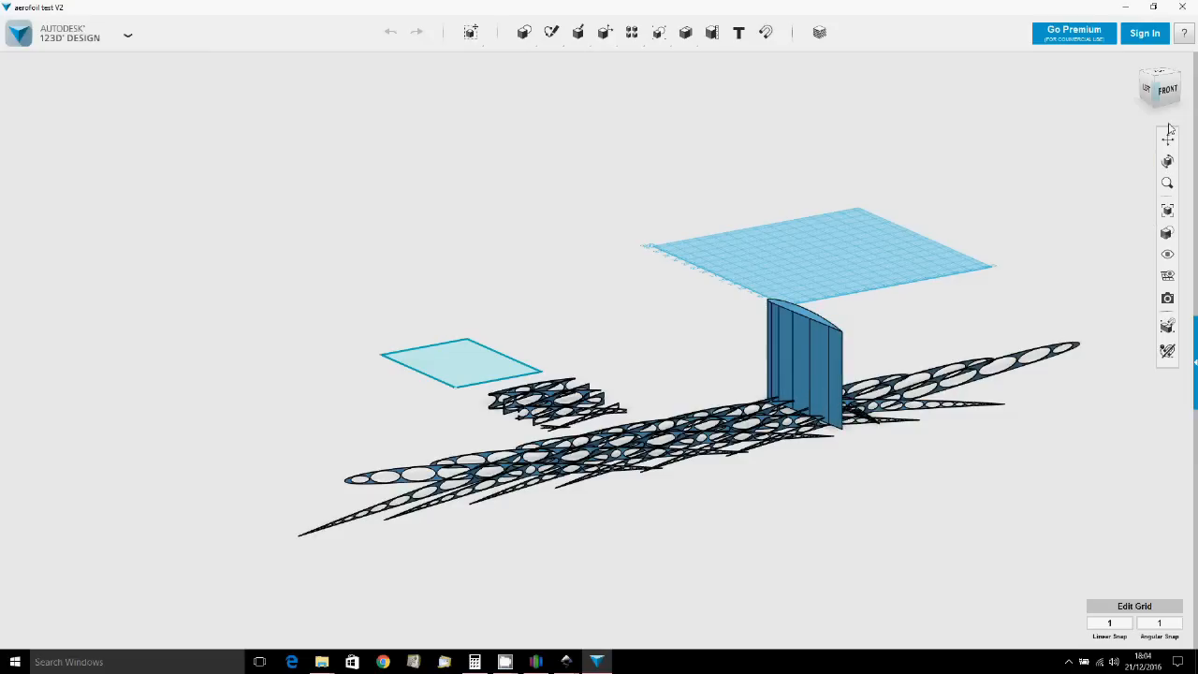
click(1160, 75)
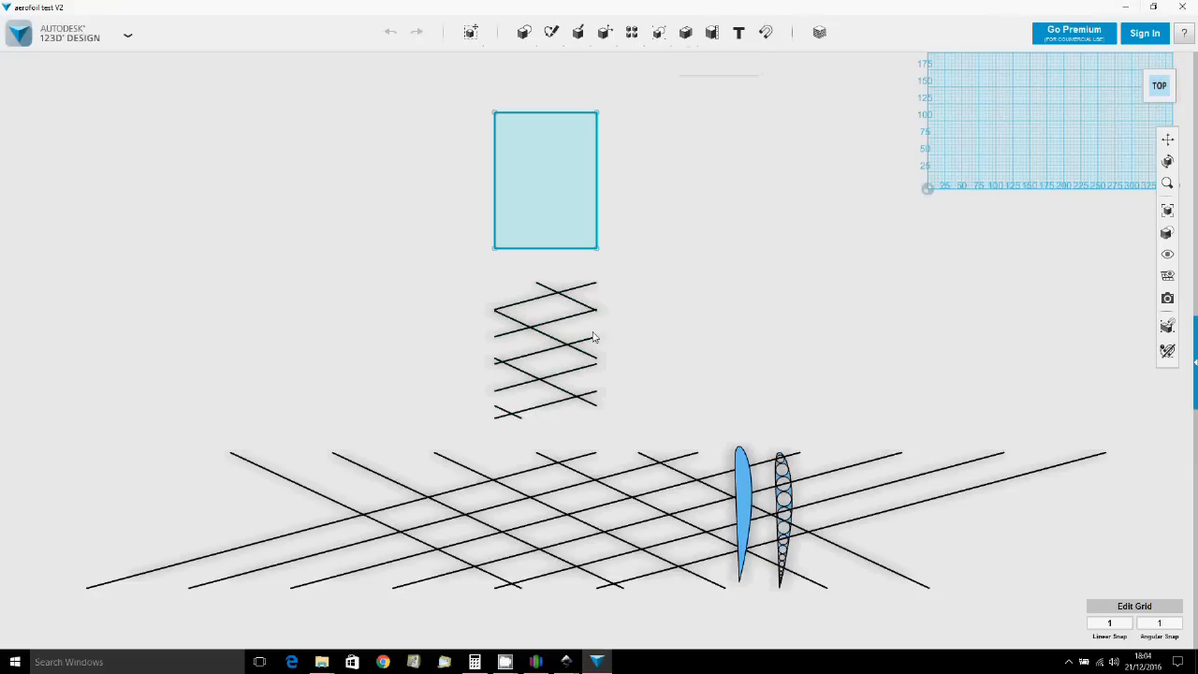
mouse_move(468, 332)
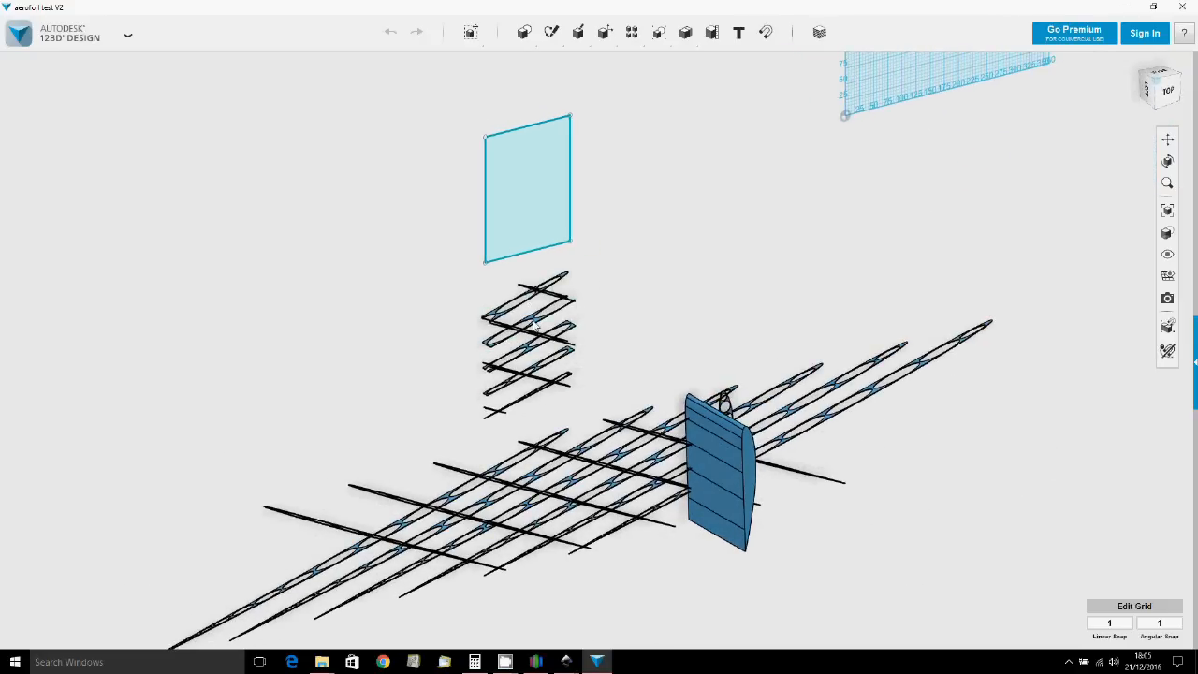
- Inspect the rib grid, then switch to Simplify3D with 'aerofoil test v3' loaded
click(534, 346)
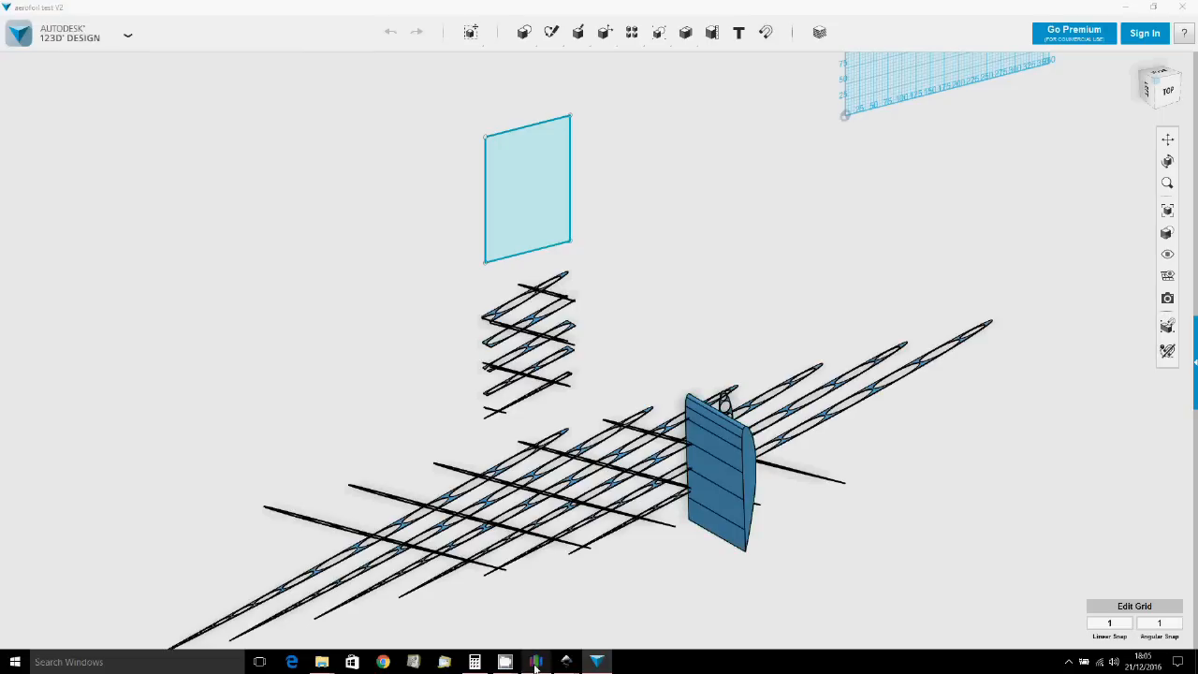
click(536, 662)
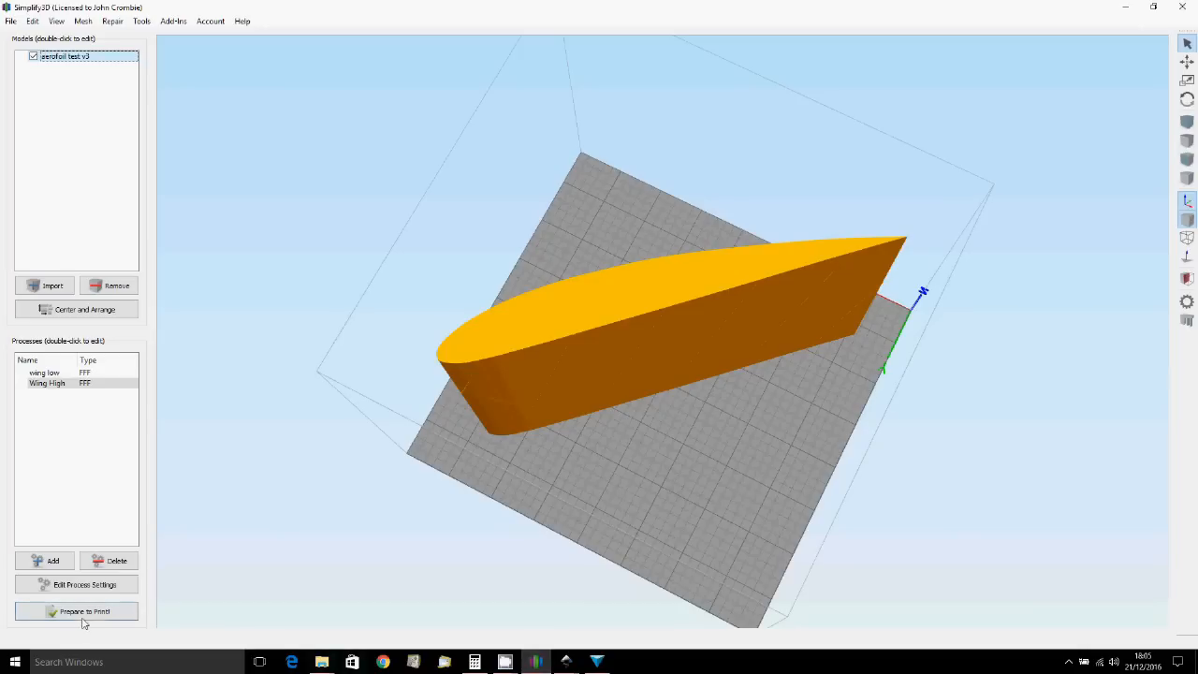
mouse_move(84, 611)
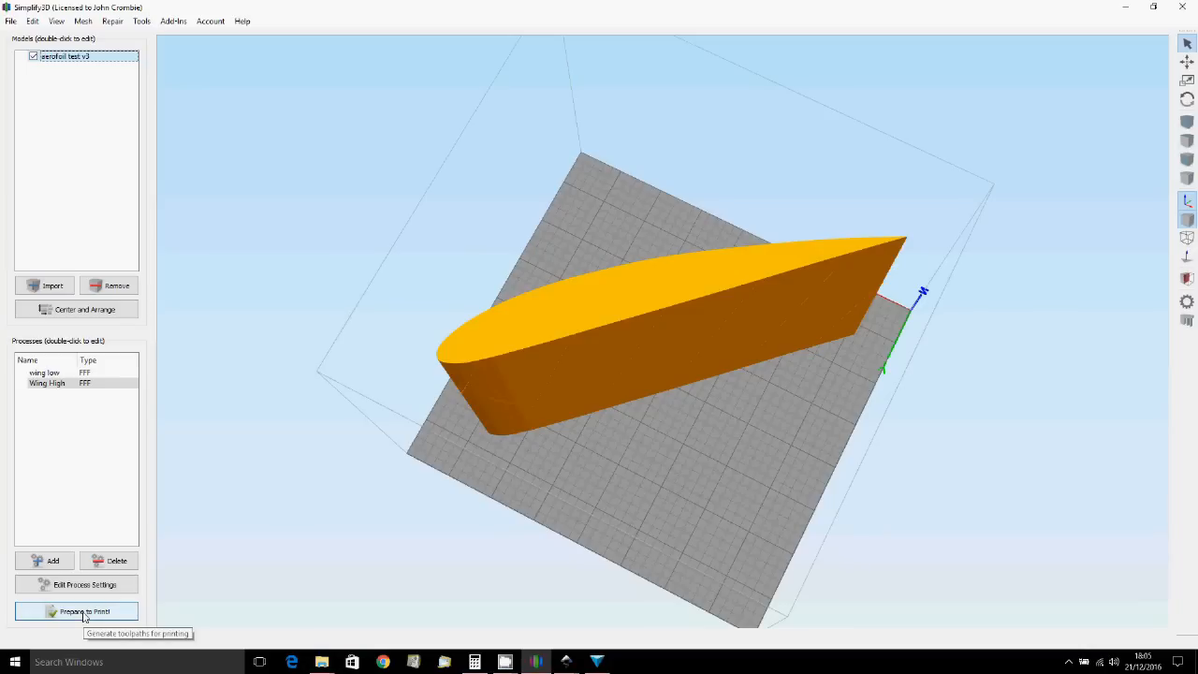
- Slice 'aerofoil test v3' with the current processes, giving a roughly 4 h 39 min preview
click(75, 611)
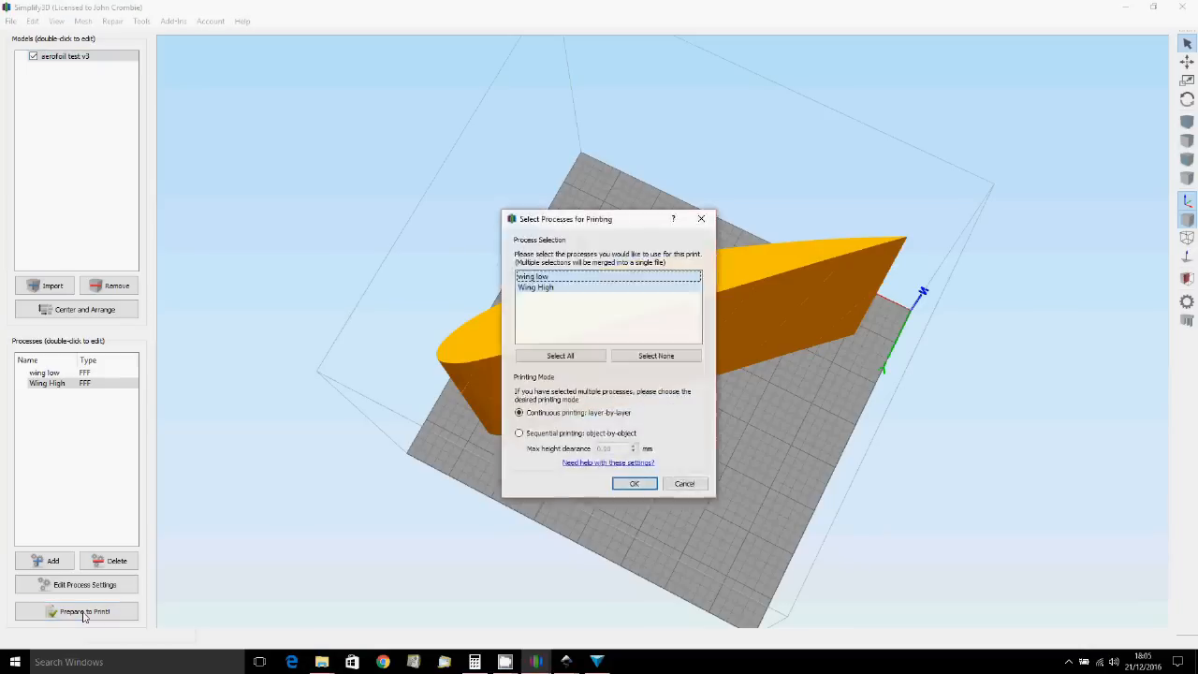
mouse_move(646, 477)
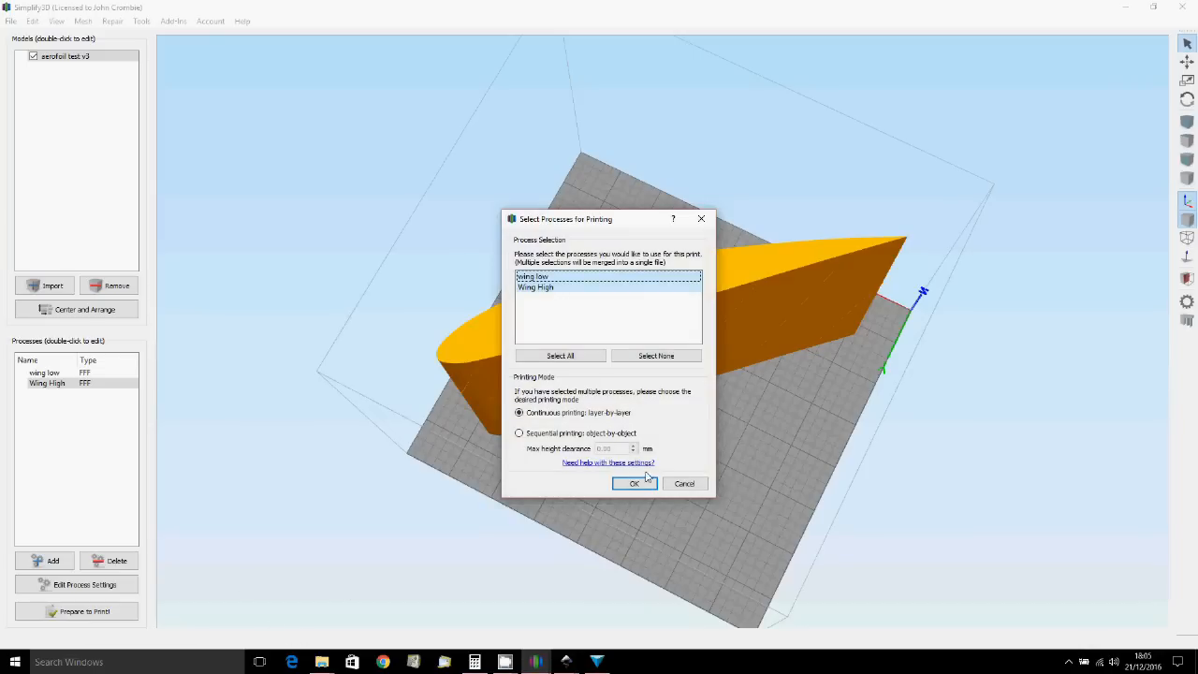
click(633, 482)
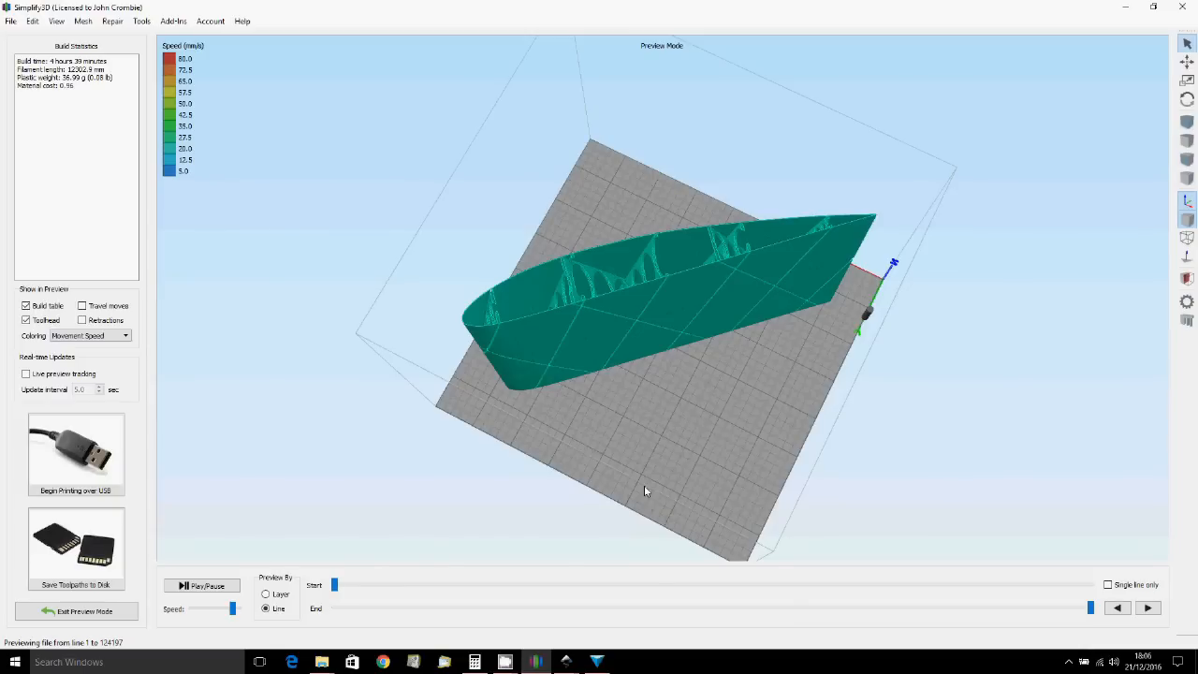
mouse_move(699, 440)
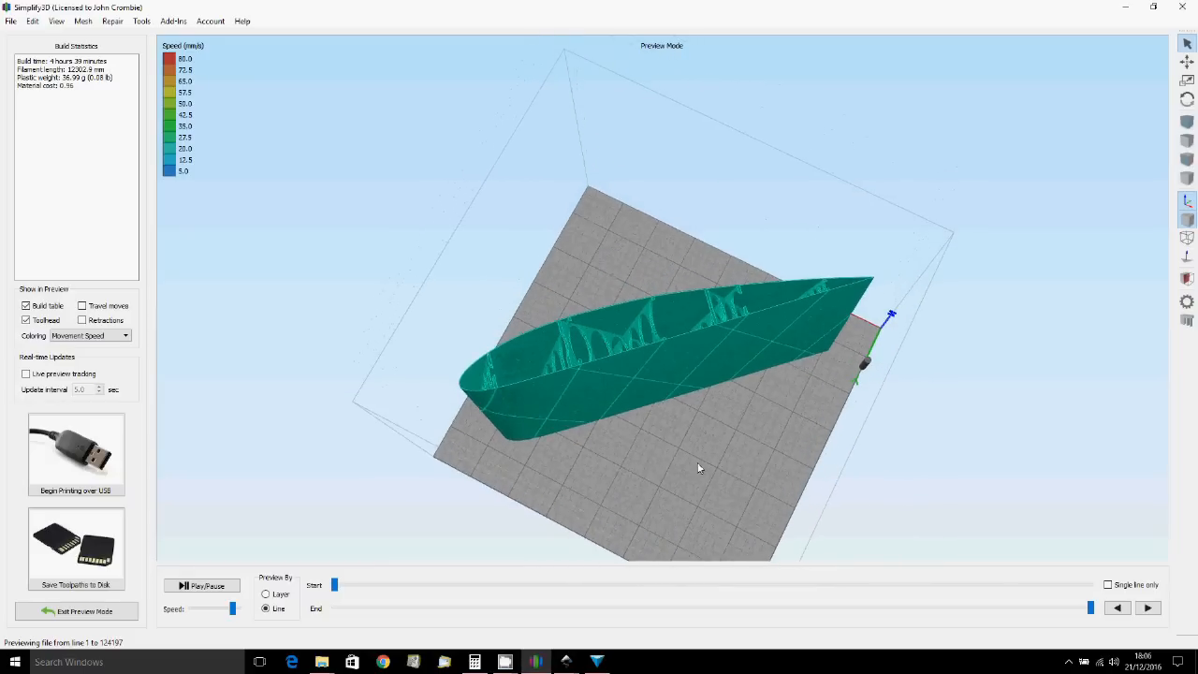
- Orbit the preview and scrub the End slider to reveal the holed internal ribs
drag(697, 468, 697, 479)
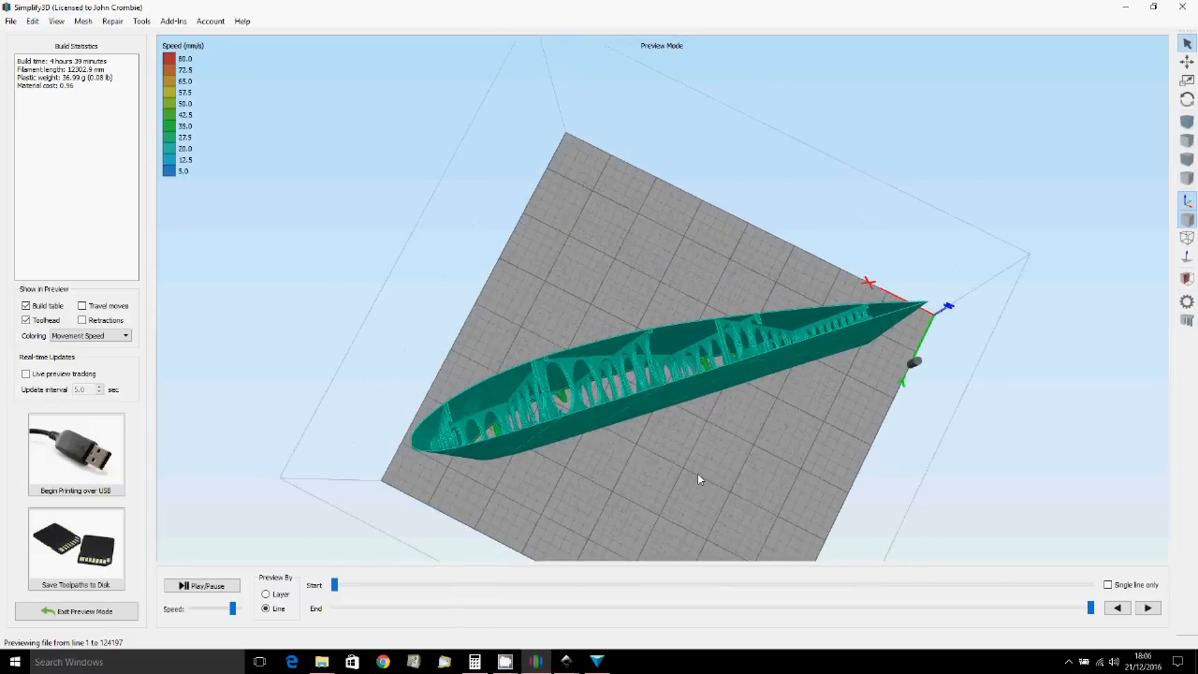
drag(698, 479, 725, 469)
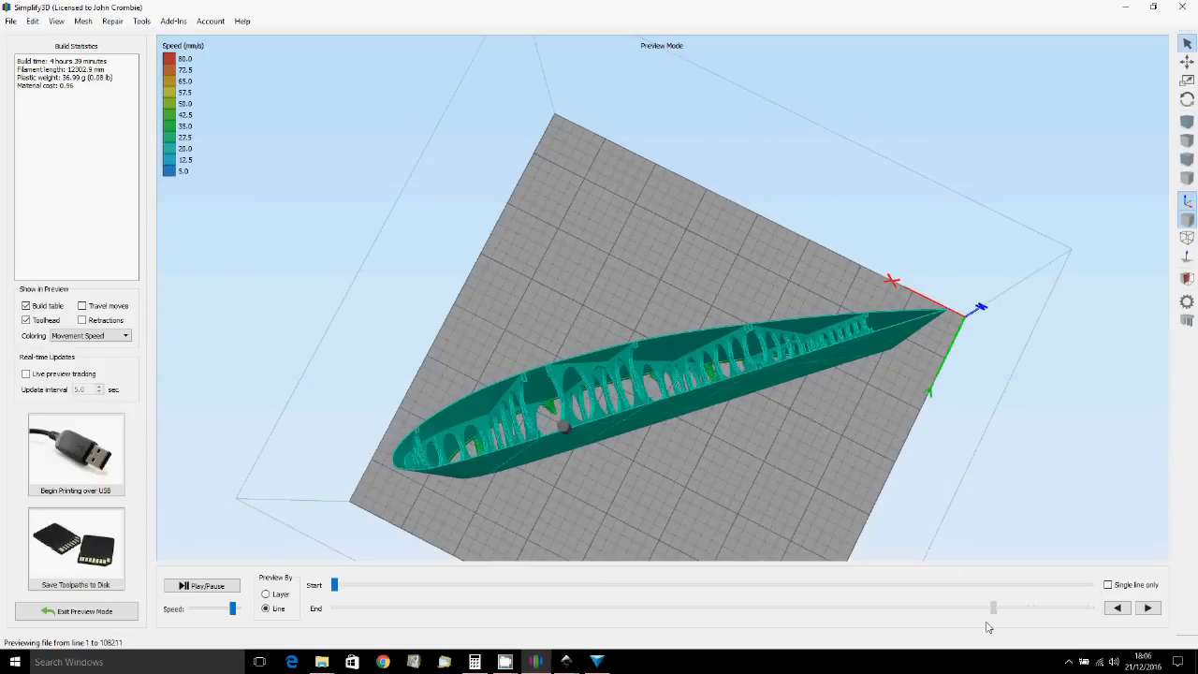
drag(992, 607, 789, 607)
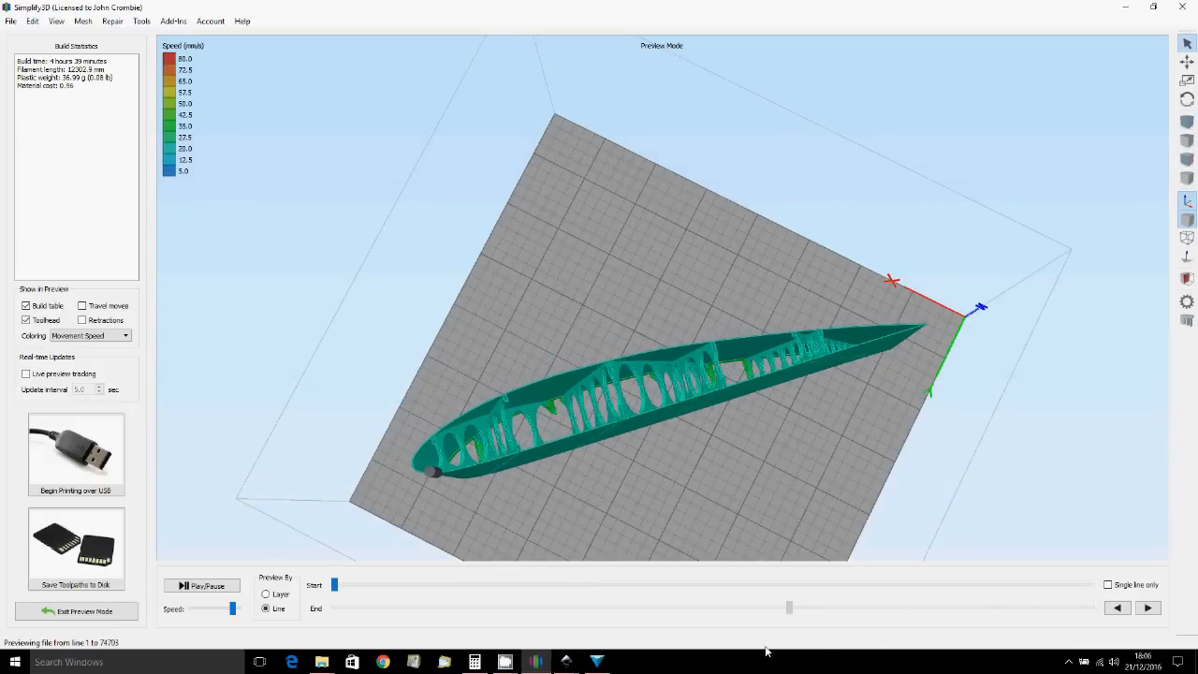
drag(788, 607, 459, 608)
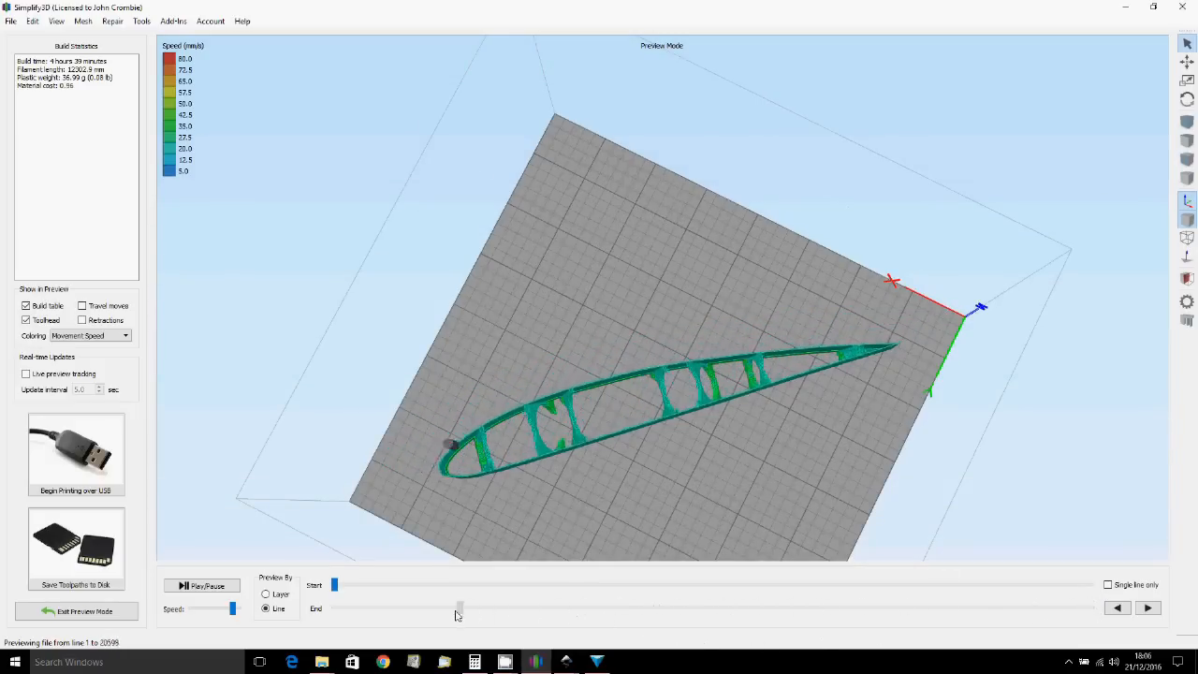
drag(459, 608, 669, 608)
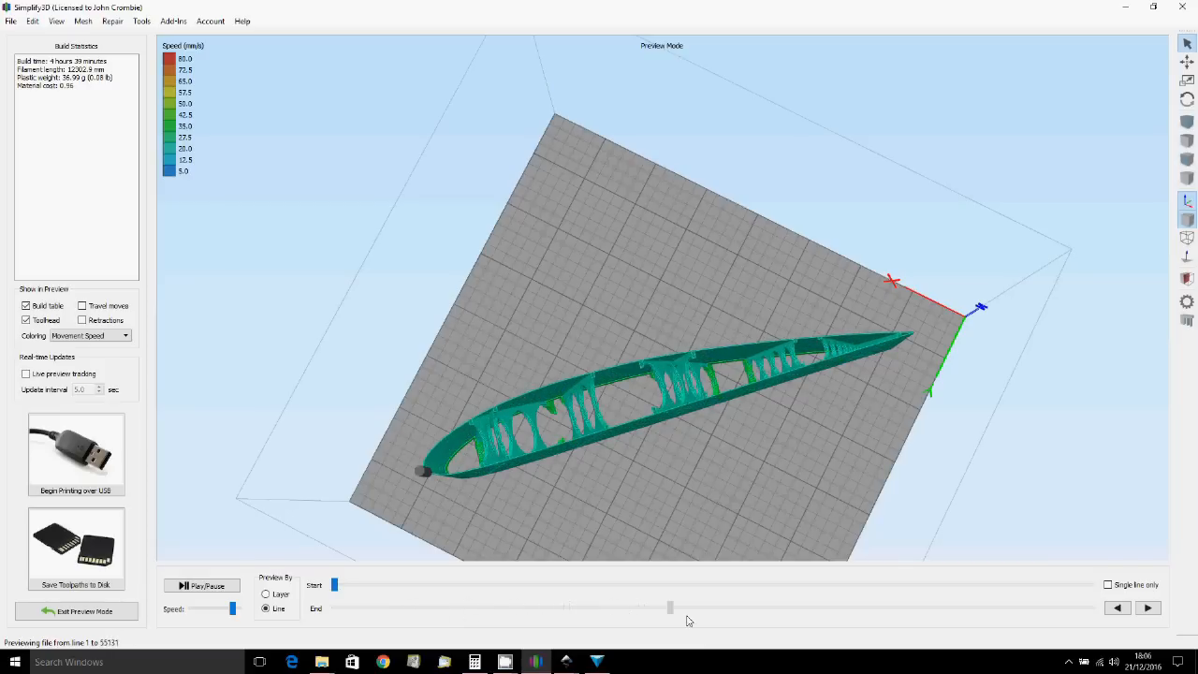